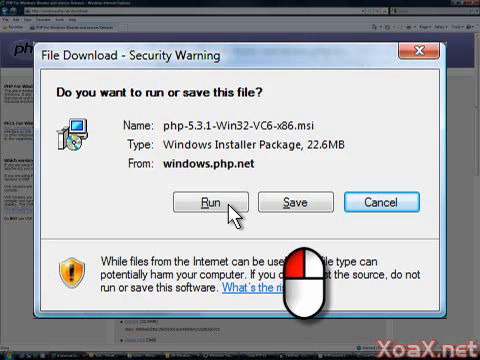
Step: Run the downloaded php-5.3.1 MSI from the File Download security warning
{"action": "left_click", "coordinate": [208, 204]}
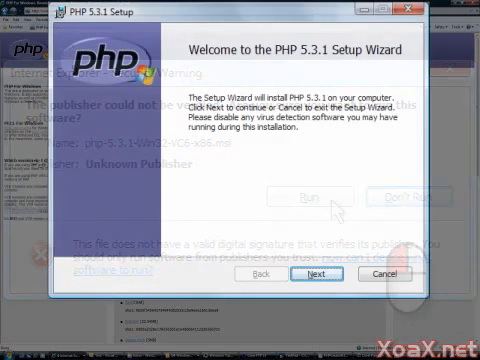
Step: Proceed past the welcome and accept the PHP 5.3.1 licence terms
{"action": "left_click", "coordinate": [312, 192]}
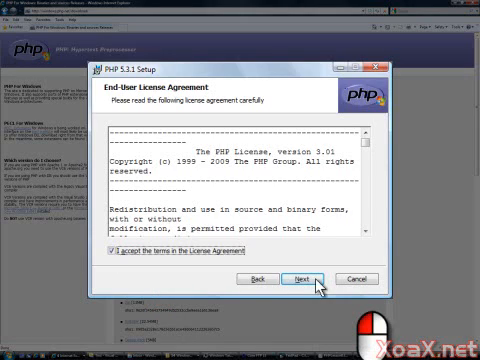
{"action": "left_click", "coordinate": [300, 278]}
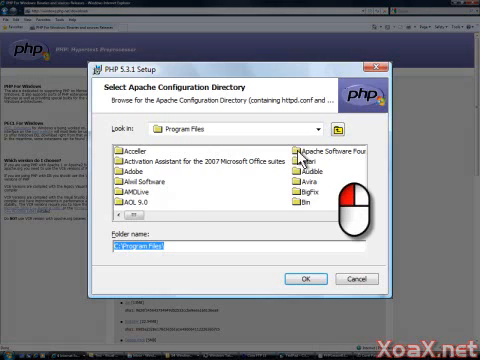
Step: Choose the Apache Software Foundation conf folder as the Apache configuration directory
{"action": "double_click", "coordinate": [318, 156]}
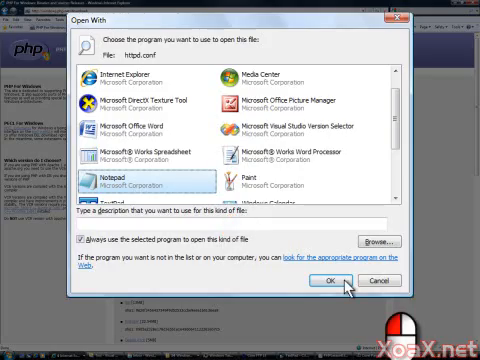
Step: Open httpd.conf with Notepad from the Open With dialog
{"action": "left_click", "coordinate": [334, 280]}
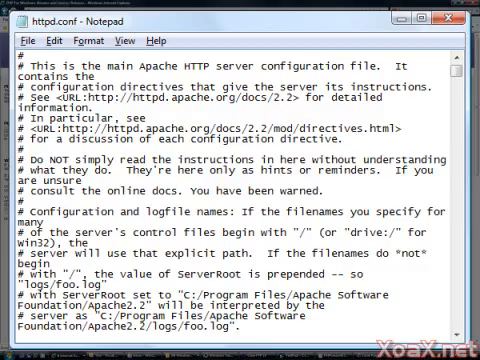
Step: Add index.php after index.html on the DirectoryIndex line and save httpd.conf
{"action": "scroll", "scroll_direction": "down", "scroll_amount": 3}
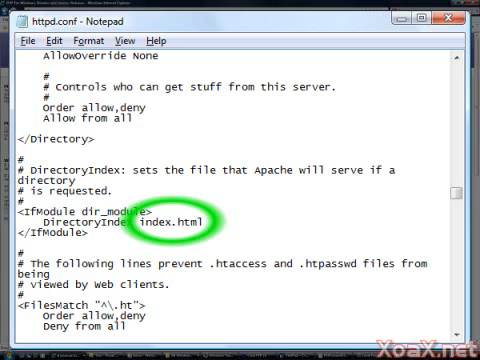
{"action": "type", "text": "index.php"}
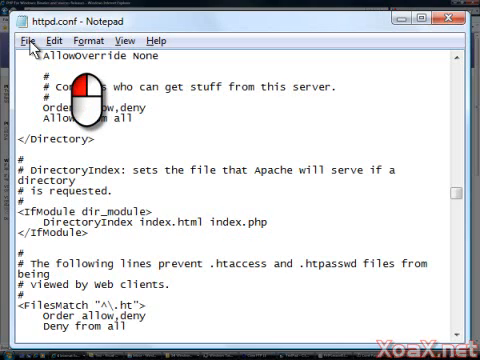
{"action": "left_click", "coordinate": [24, 40]}
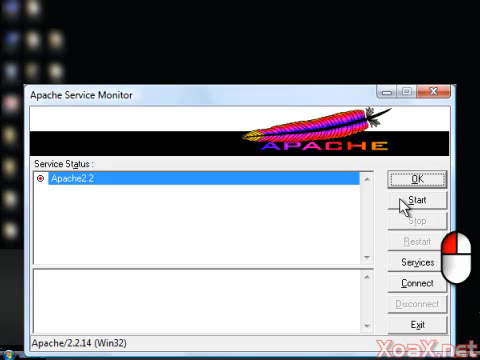
Step: Restart the Apache2.2 service so it reports started
{"action": "left_click", "coordinate": [418, 204]}
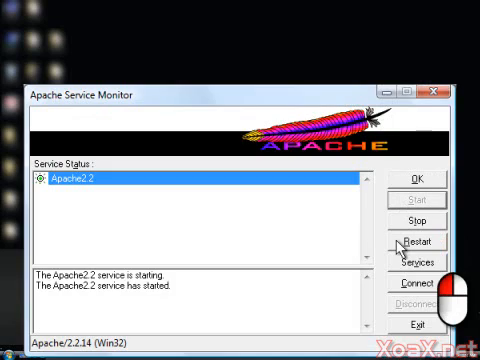